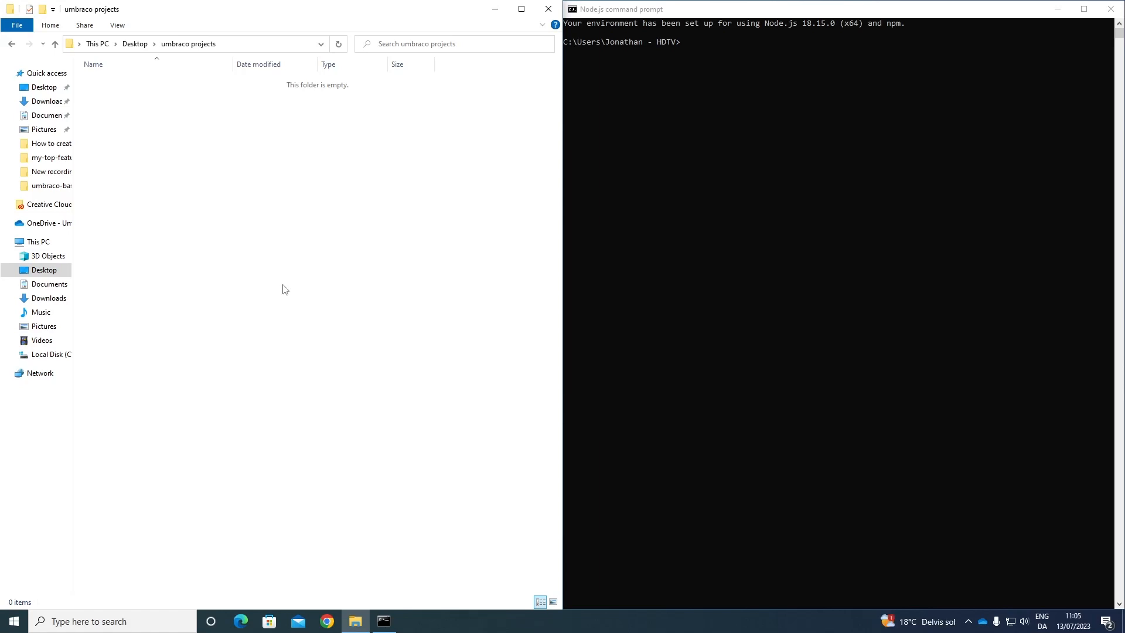
mouse_move(308, 269)
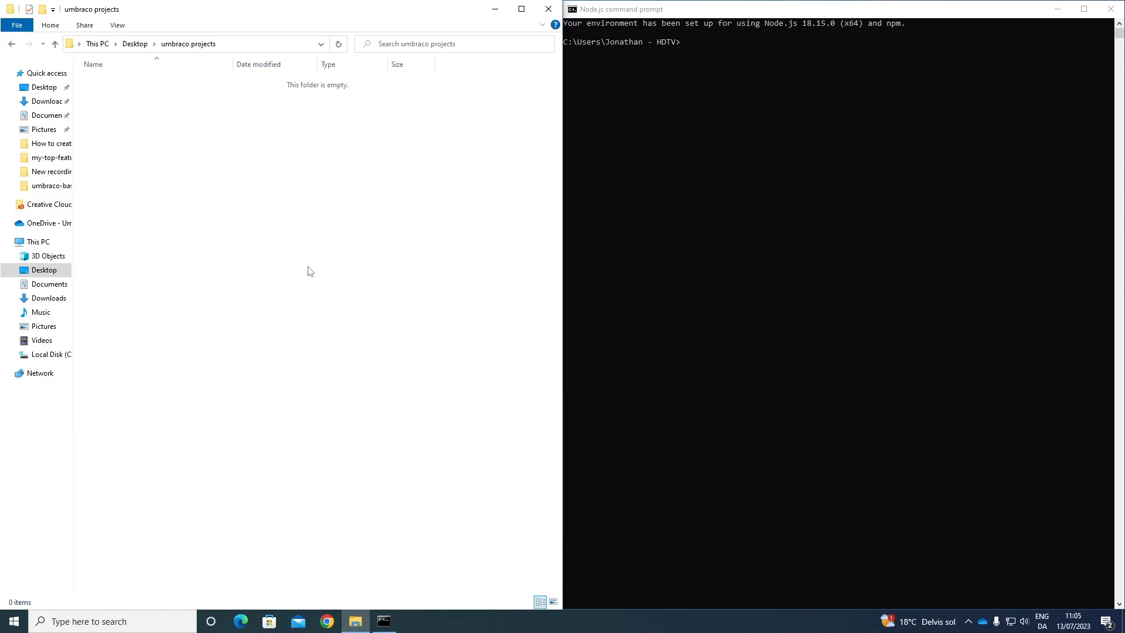
- Install the Umbraco.Templates 12.0.1 package with 'dotnet new install Umbraco.Templates'
left_click(703, 46)
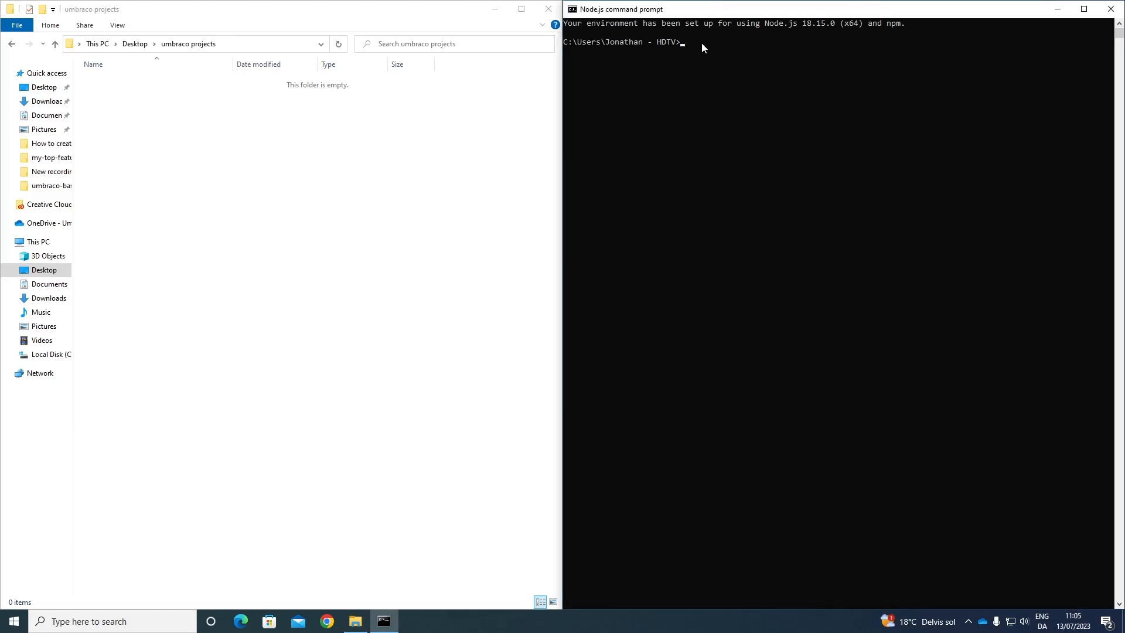
type("dotnet new")
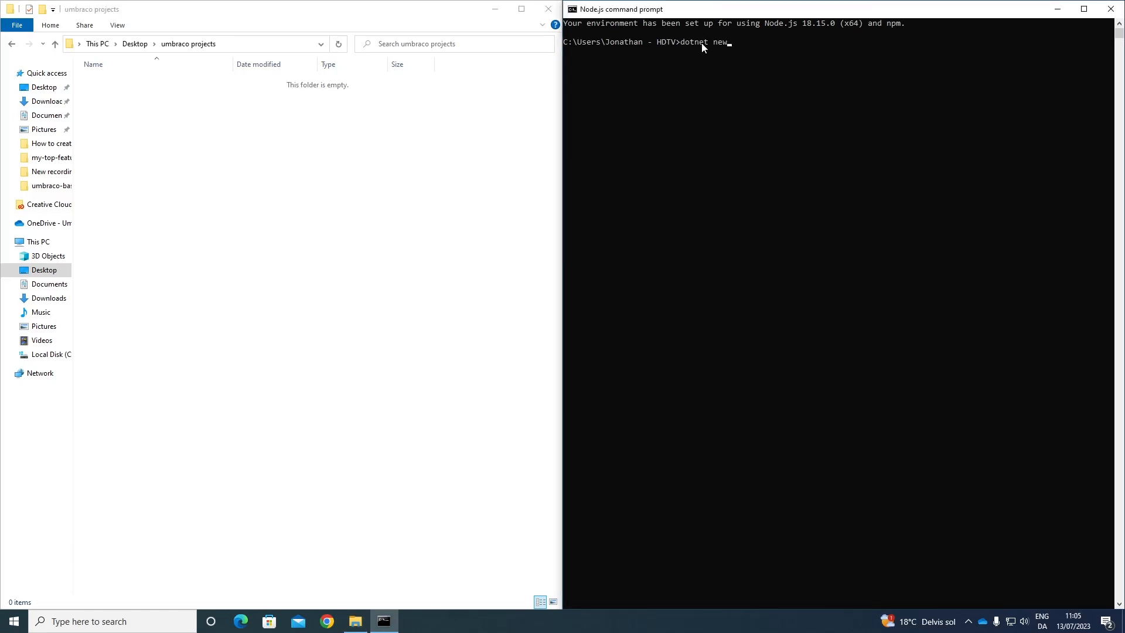
type("in")
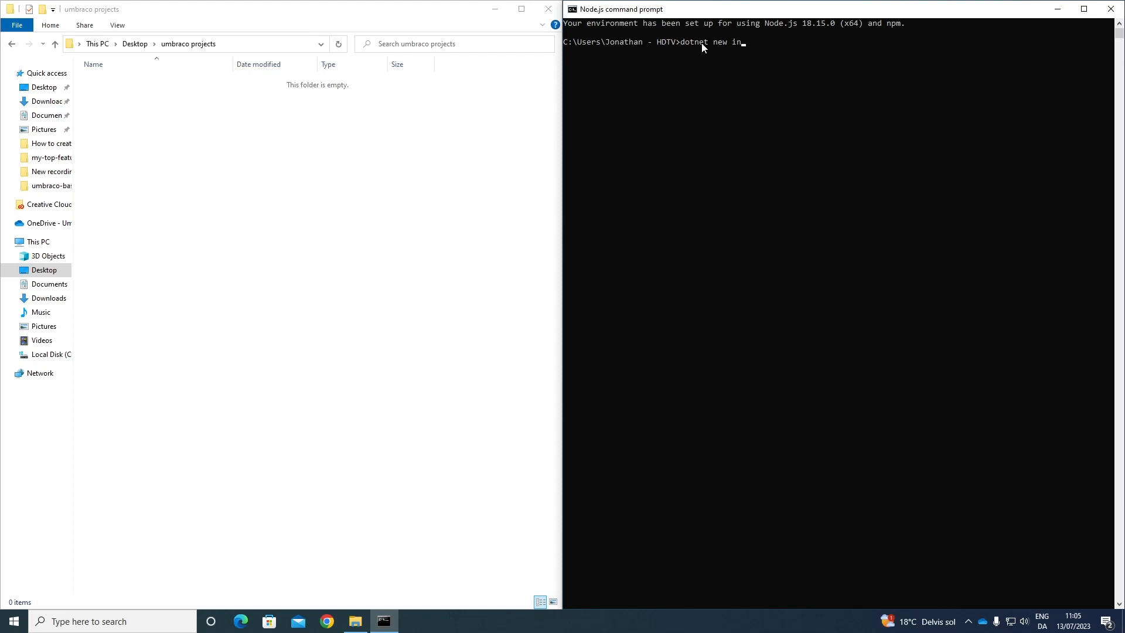
type("stall")
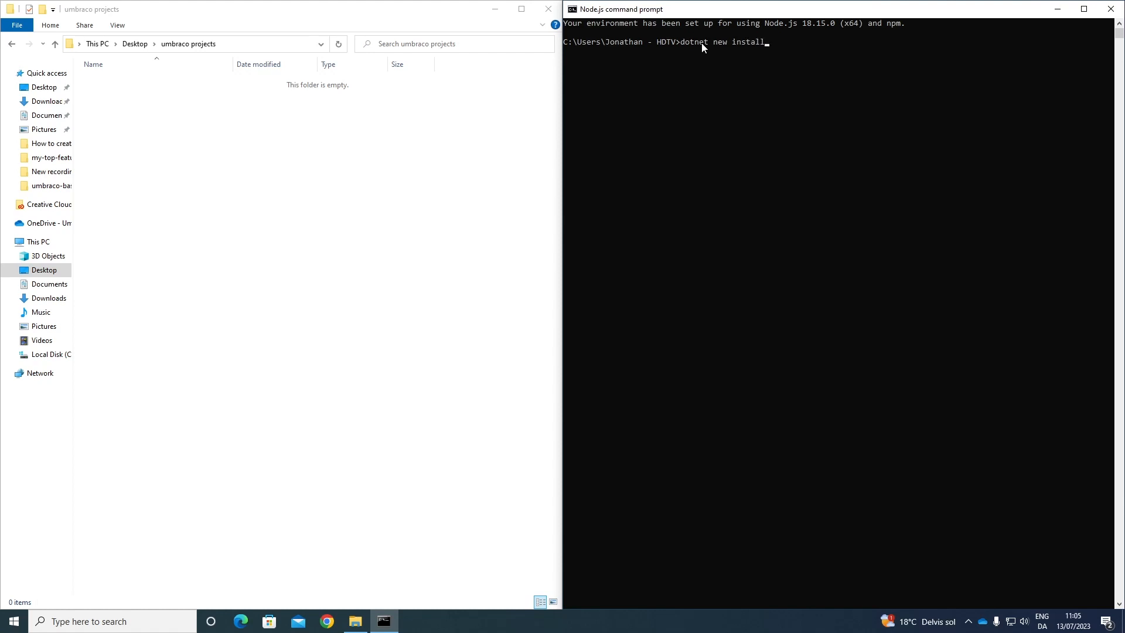
type("Umbraco.Templates")
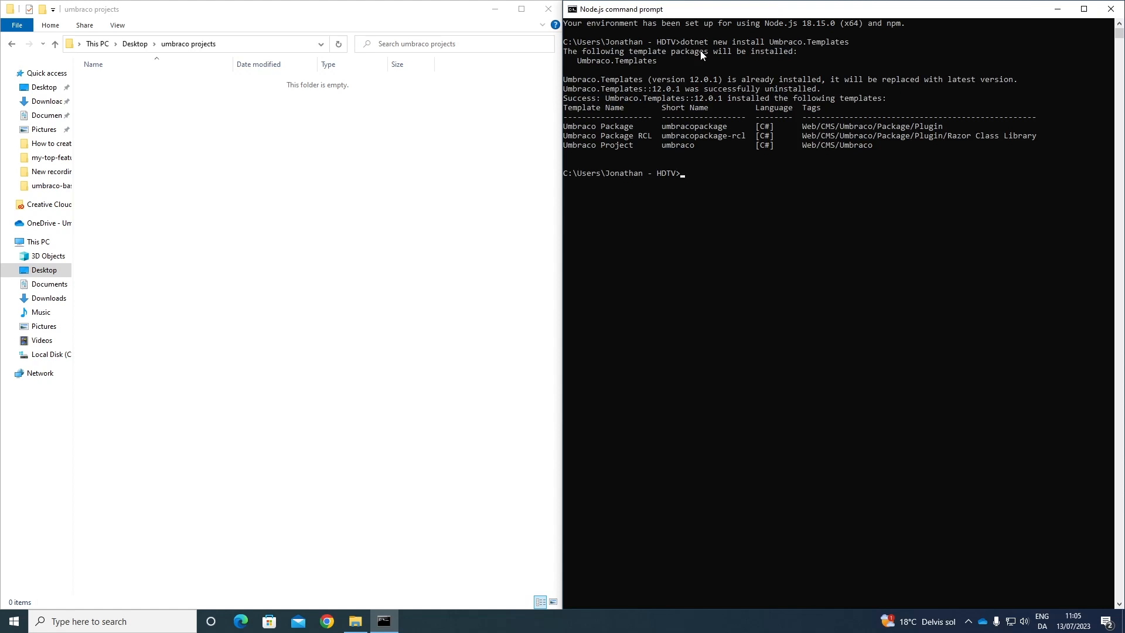
mouse_move(679, 129)
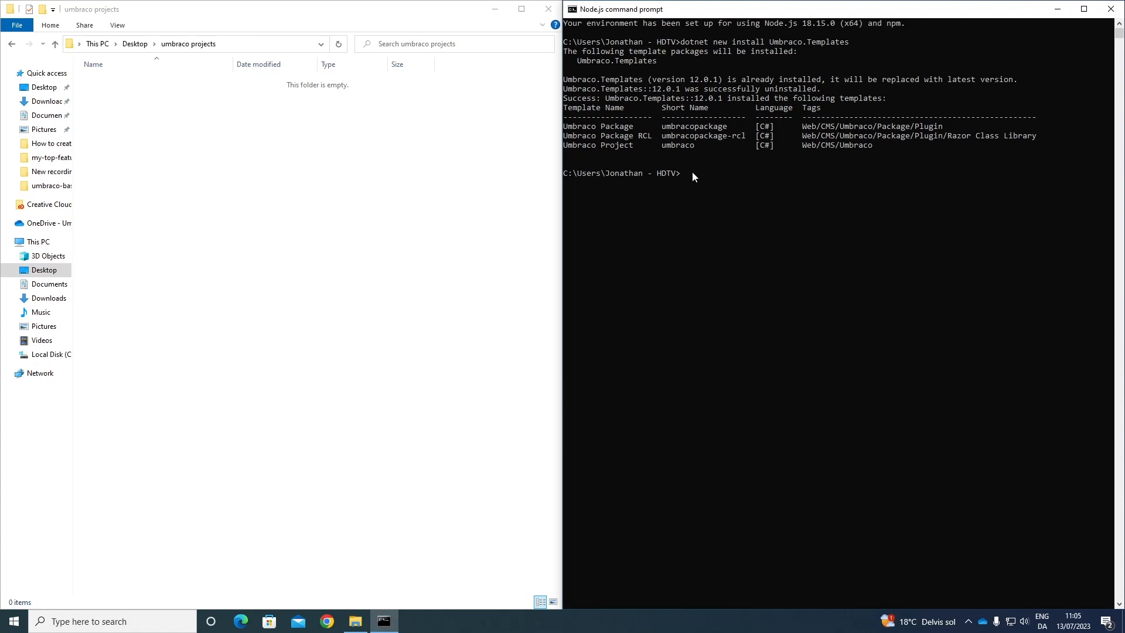
mouse_move(722, 186)
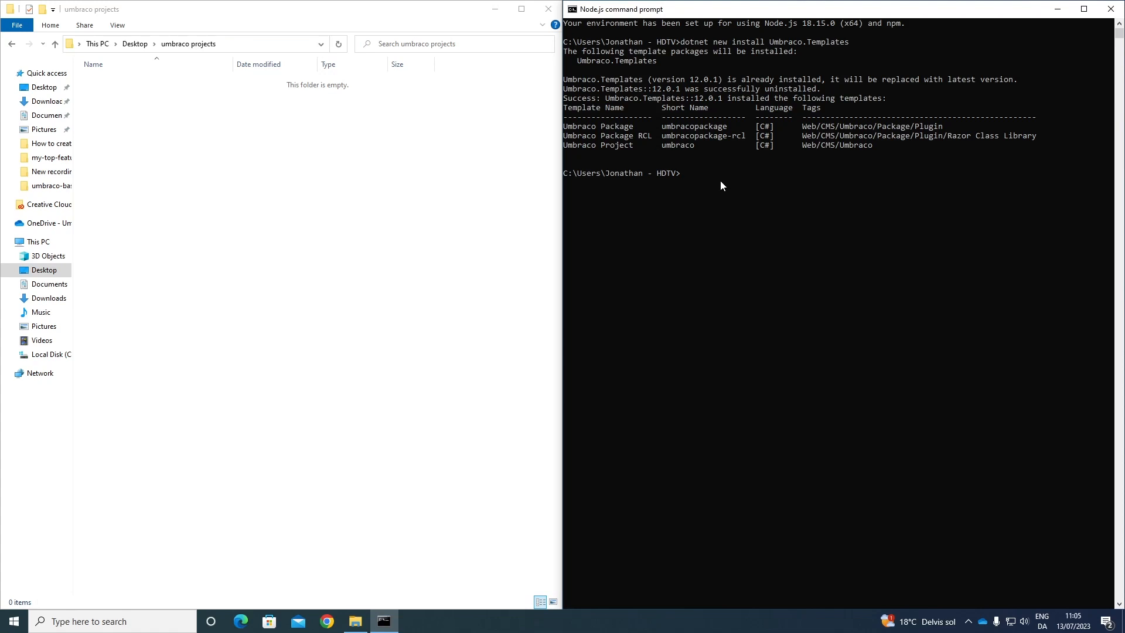
- From the umbraco projects folder, run 'dotnet new umbraco -n MyNewUmbracoSolution'
type("cd")
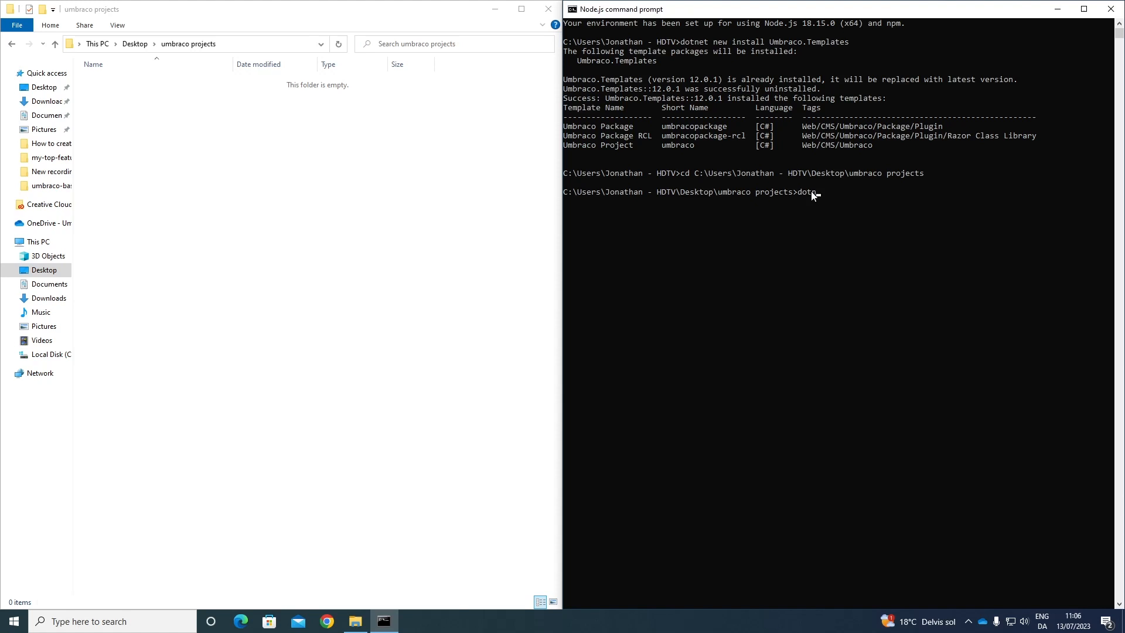
type("new")
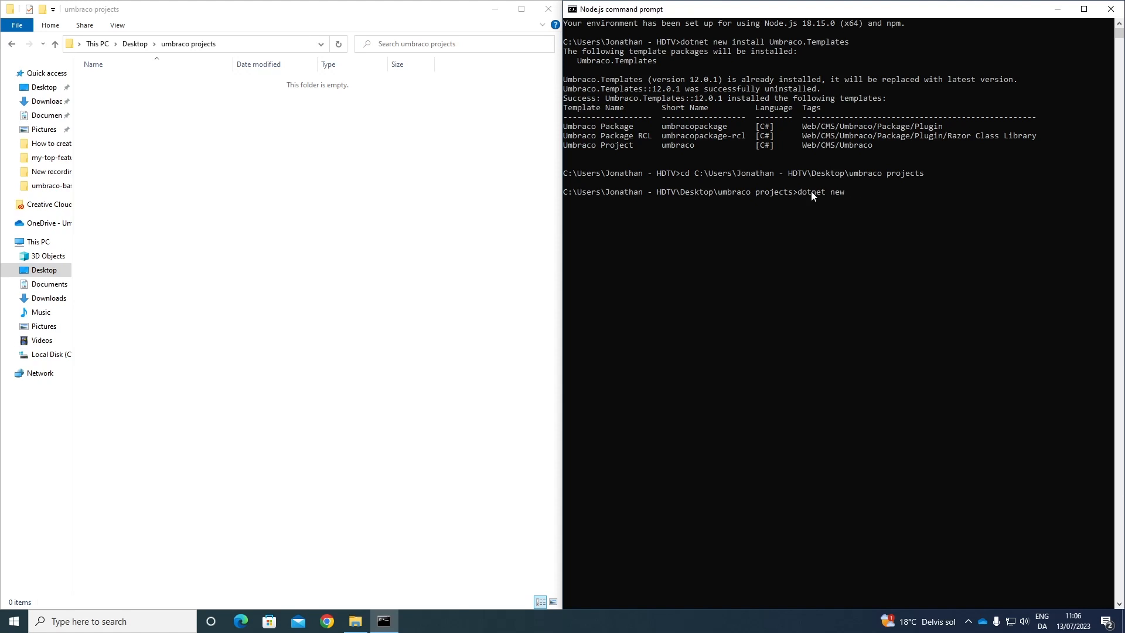
type("umbraco -n")
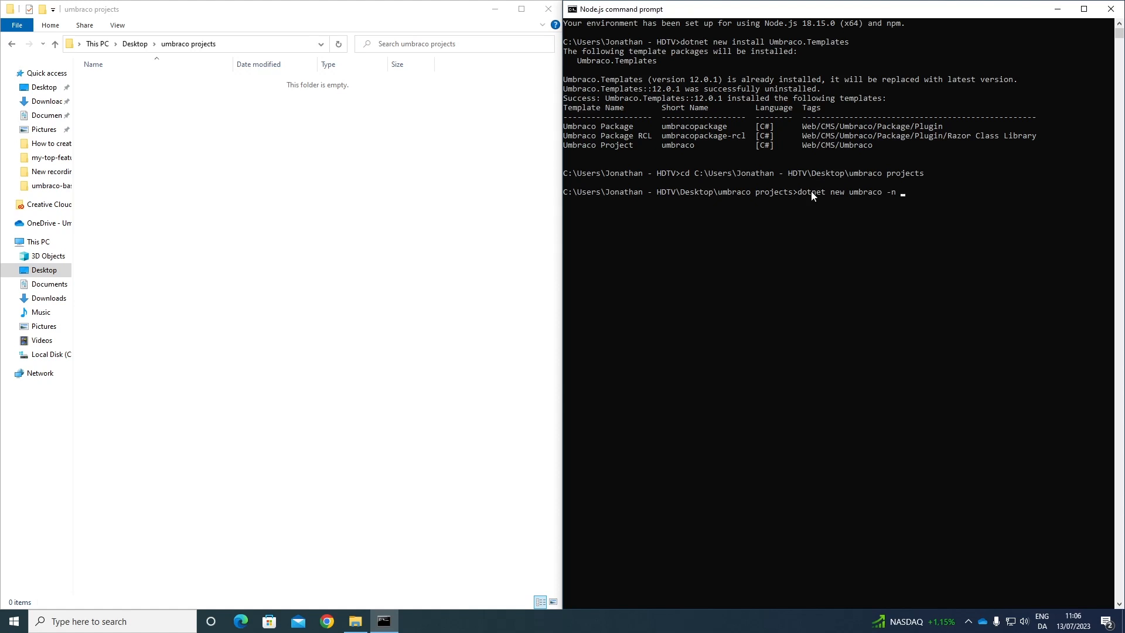
type("MyNew")
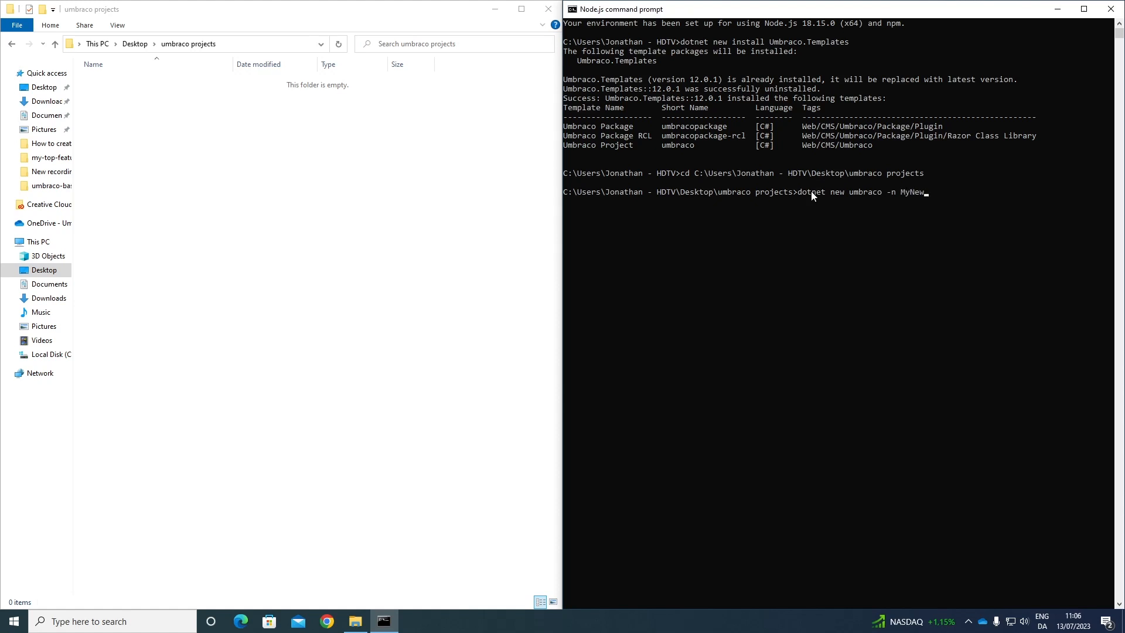
type("UmbracoSol")
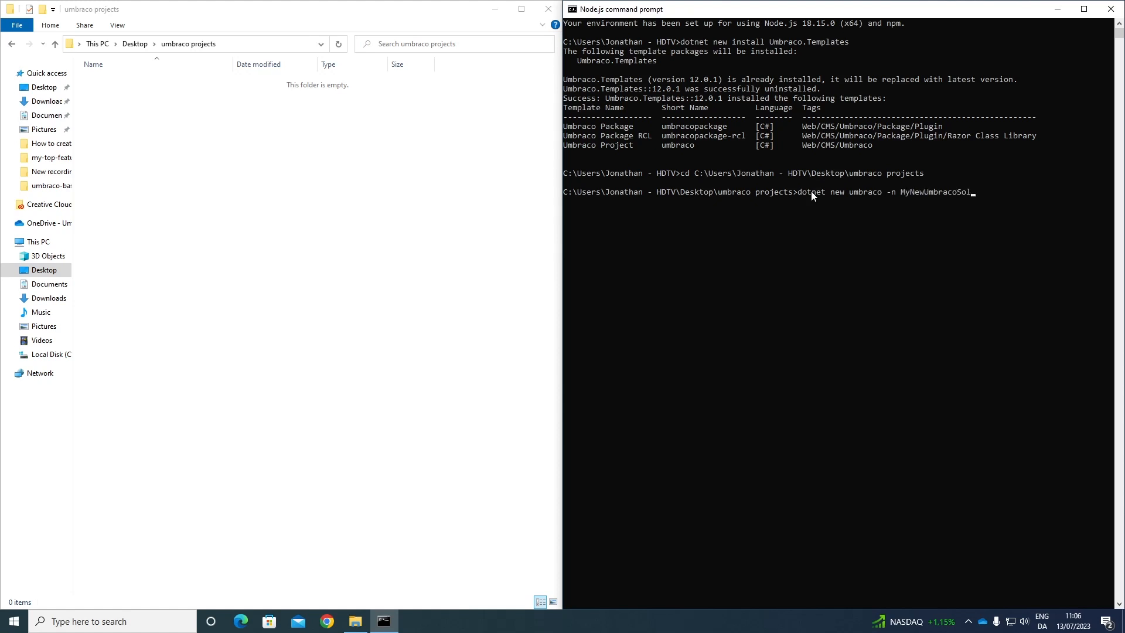
type("ution")
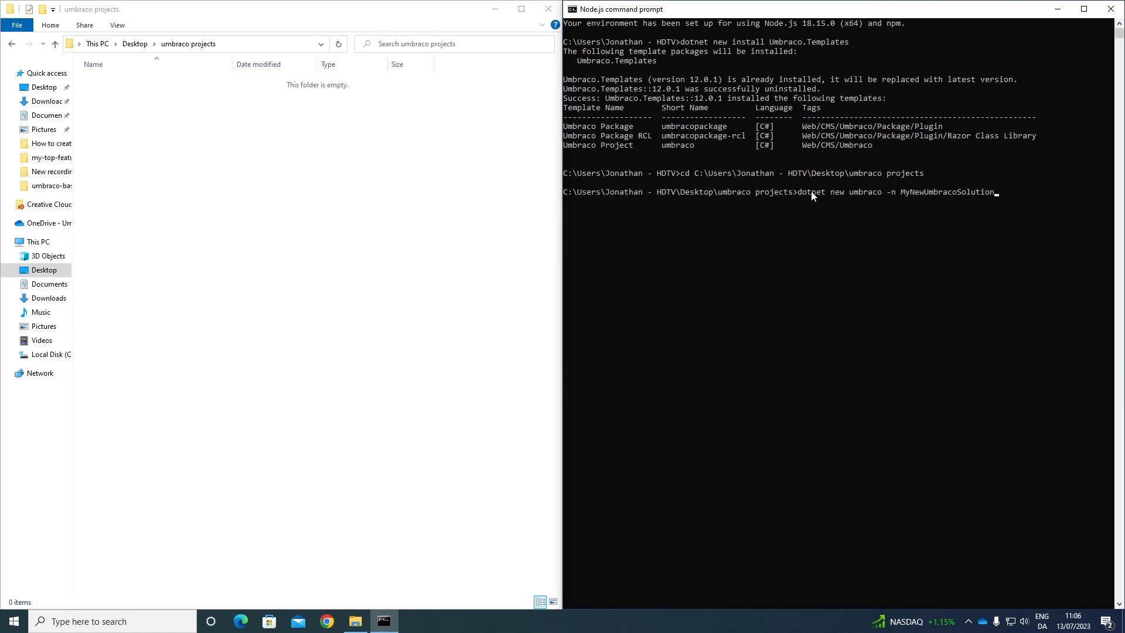
key("Enter")
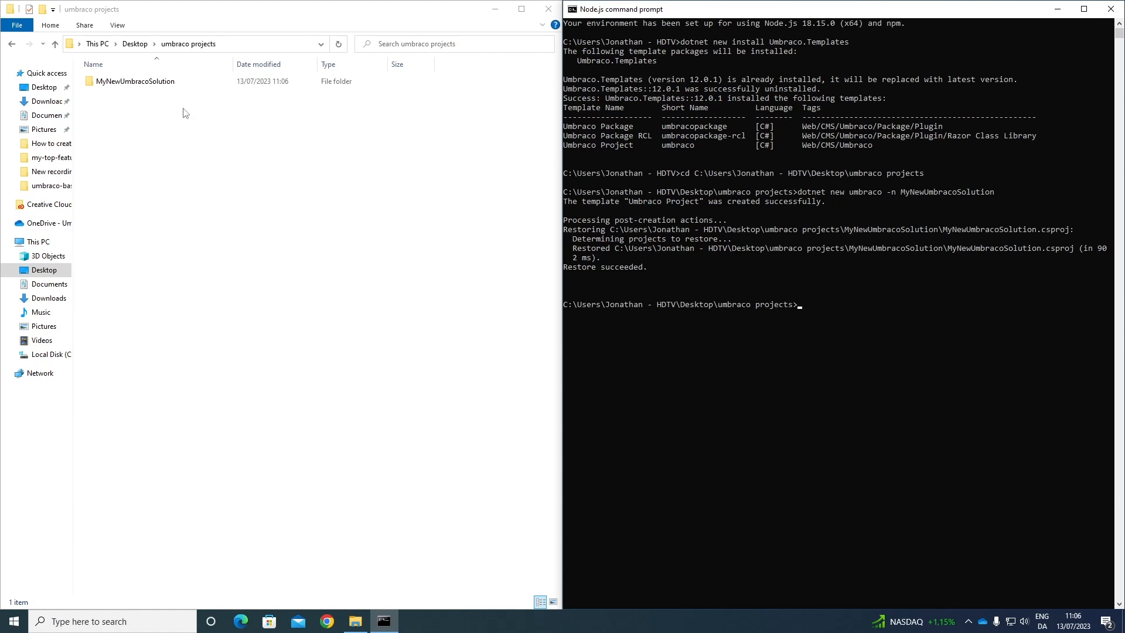
- Open the MyNewUmbracoSolution folder in File Explorer and cd the prompt into it
left_click(135, 81)
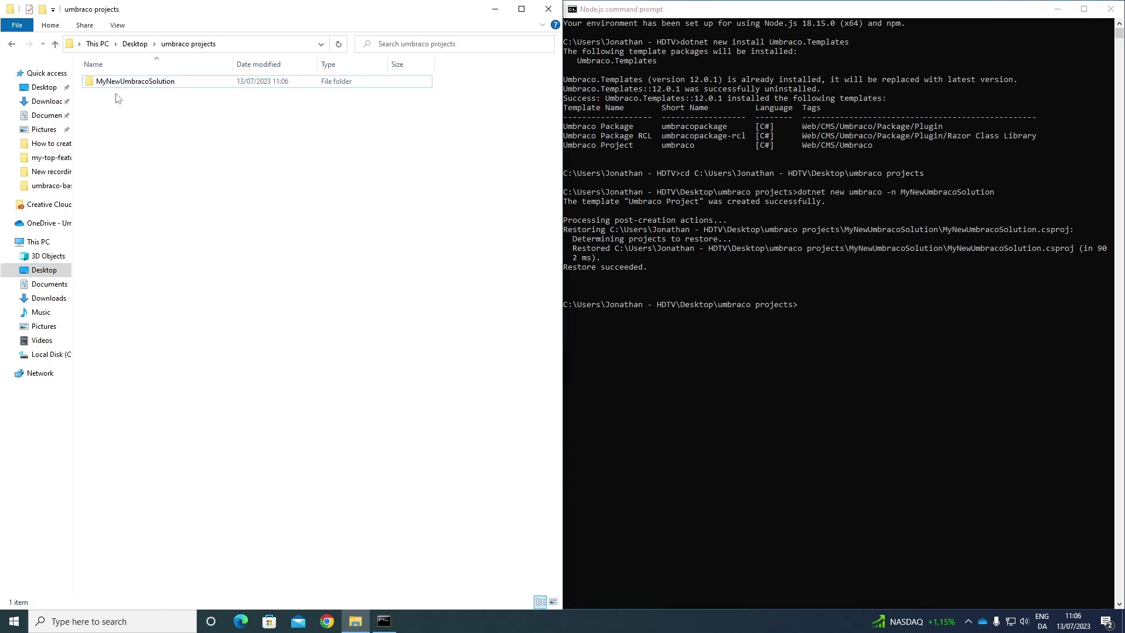
mouse_move(127, 95)
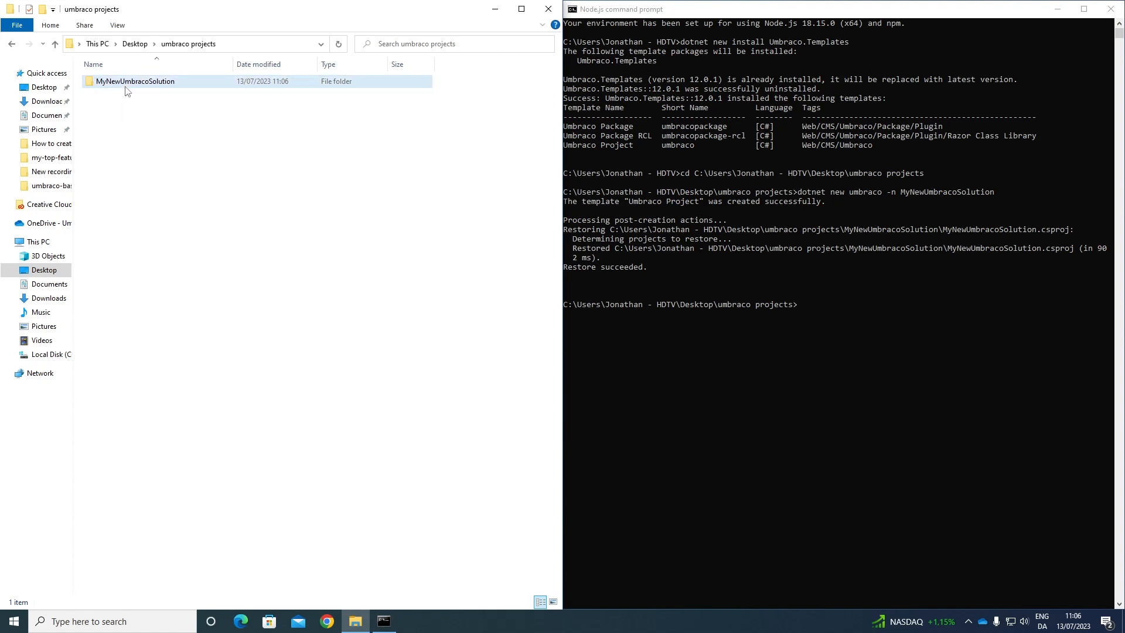
double_click(137, 81)
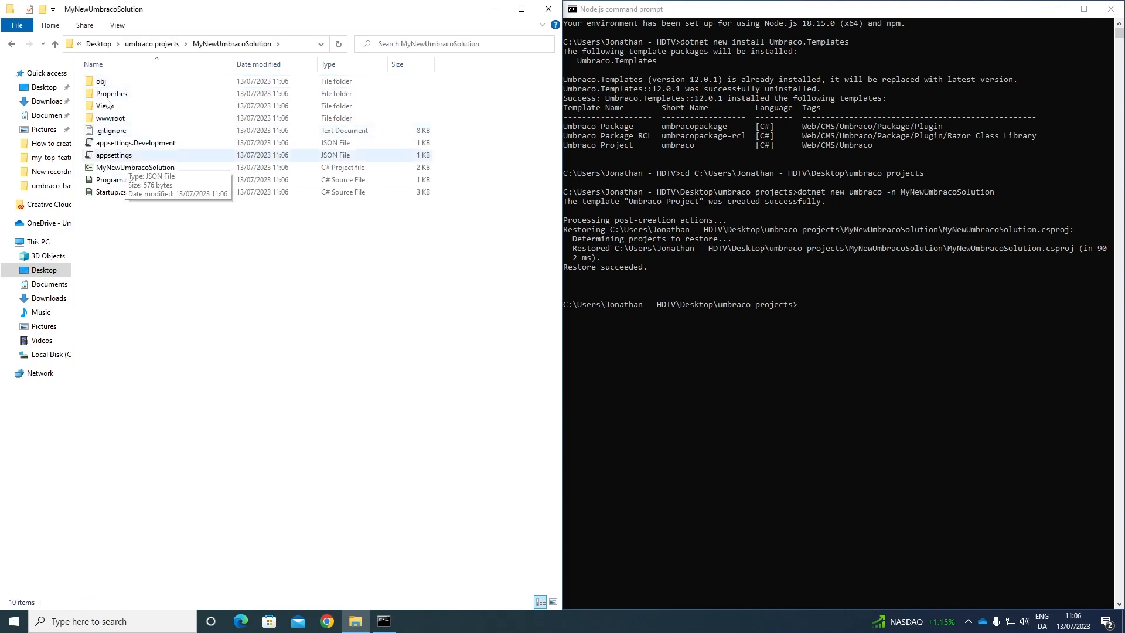
left_click(135, 167)
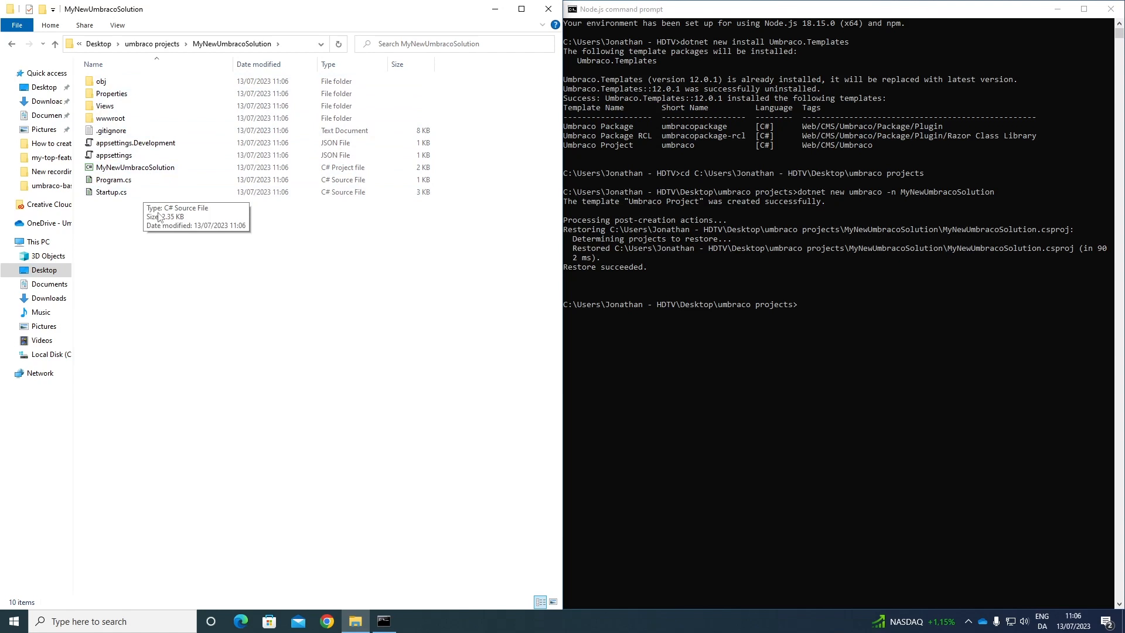
left_click(205, 44)
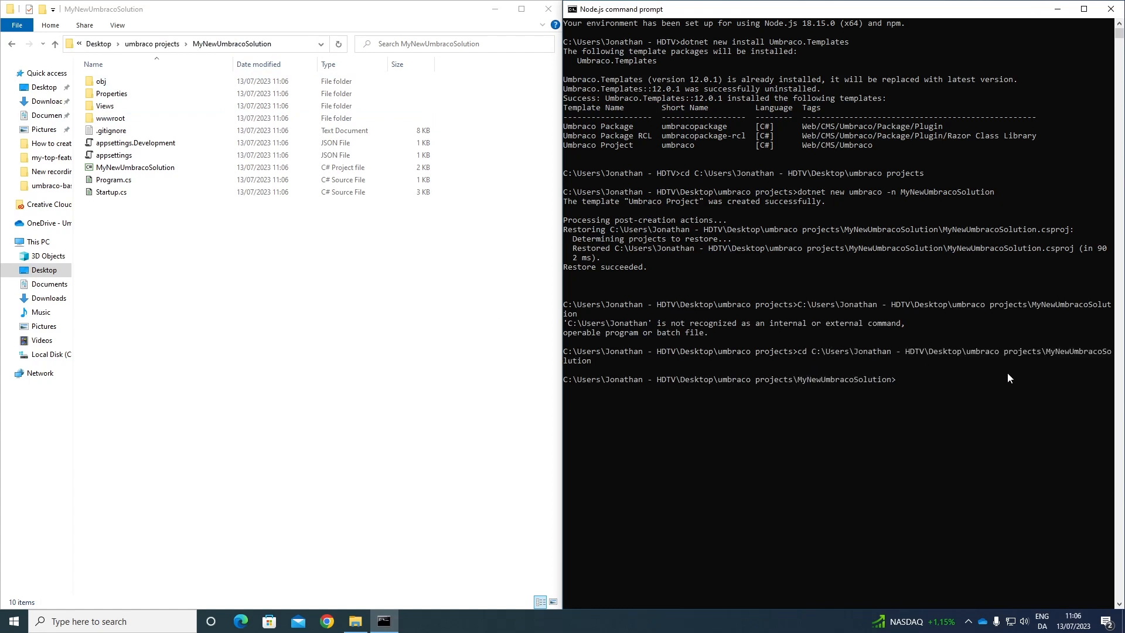
mouse_move(949, 399)
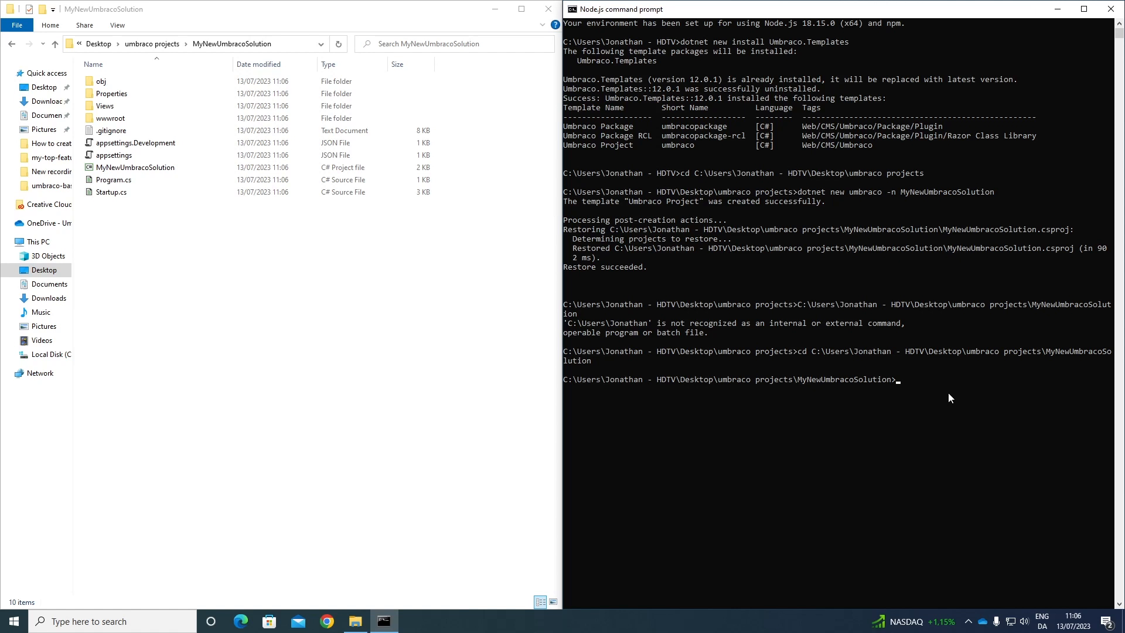
- Run 'dotnet build' on MyNewUmbracoSolution, finishing with 0 warnings and 0 errors
type("dotnet build")
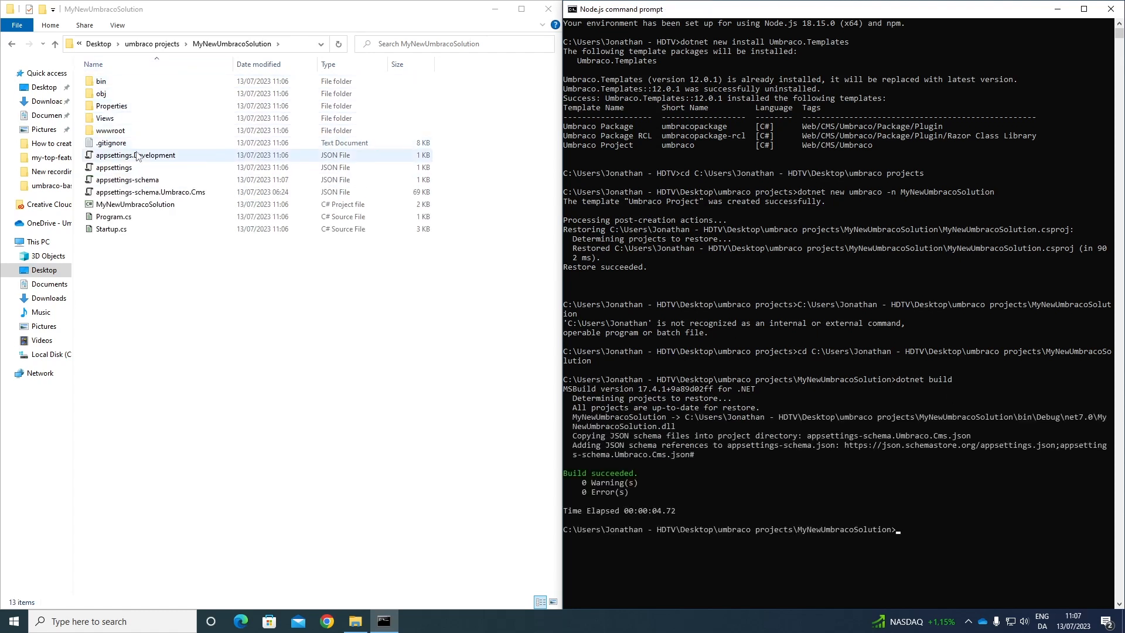
left_click(153, 286)
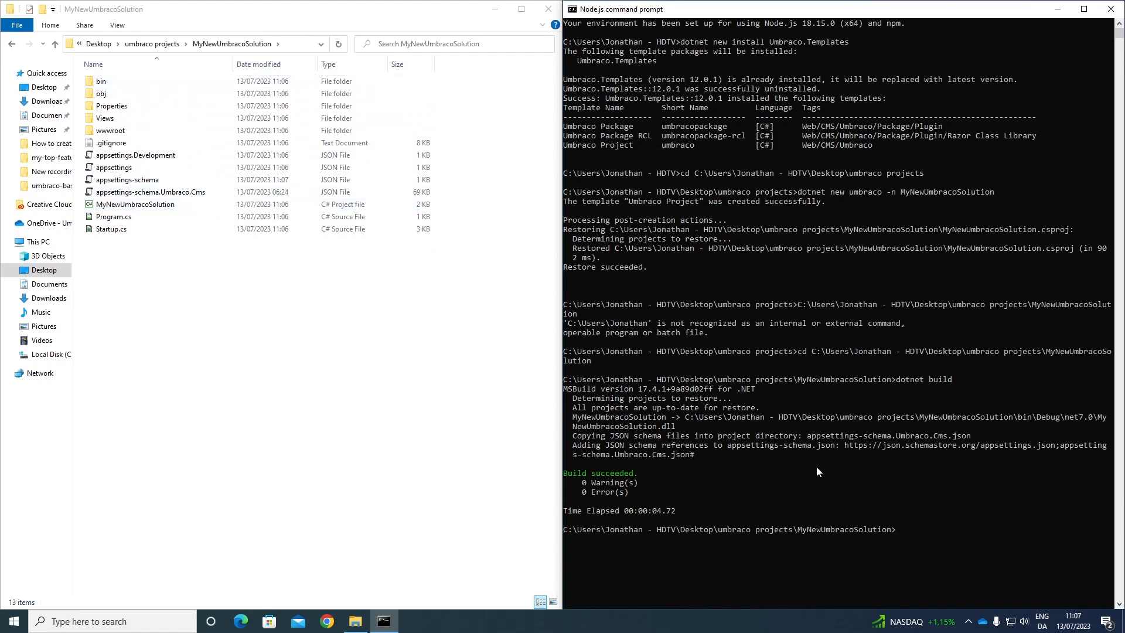
- Start the project with 'dotnet run' and open localhost:27539 in the browser
left_click(905, 529)
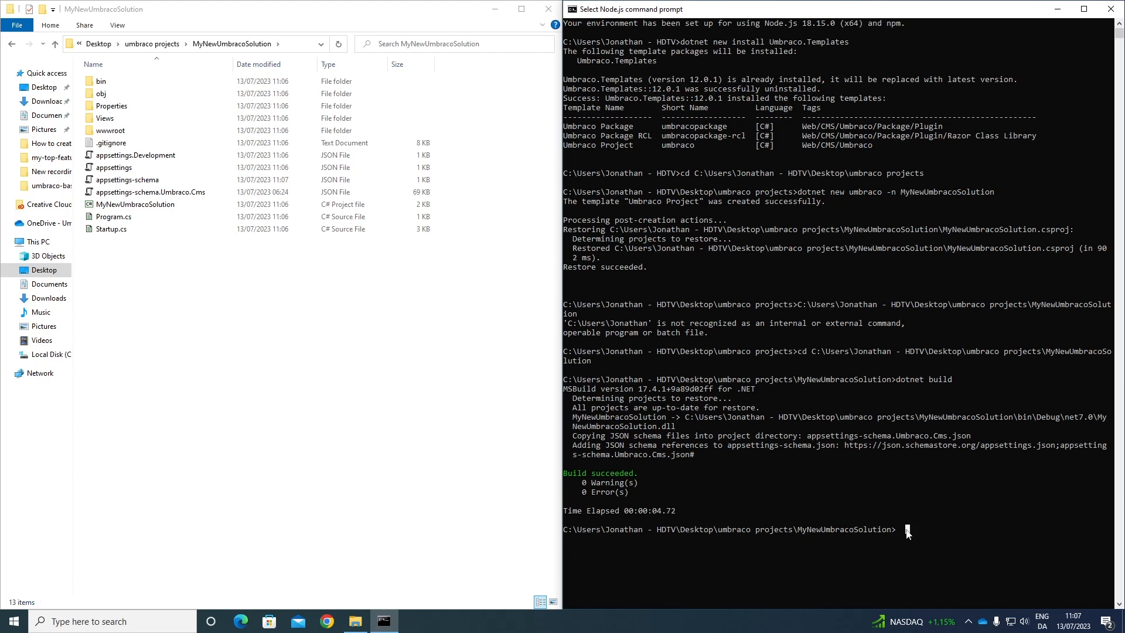
type("dotnet")
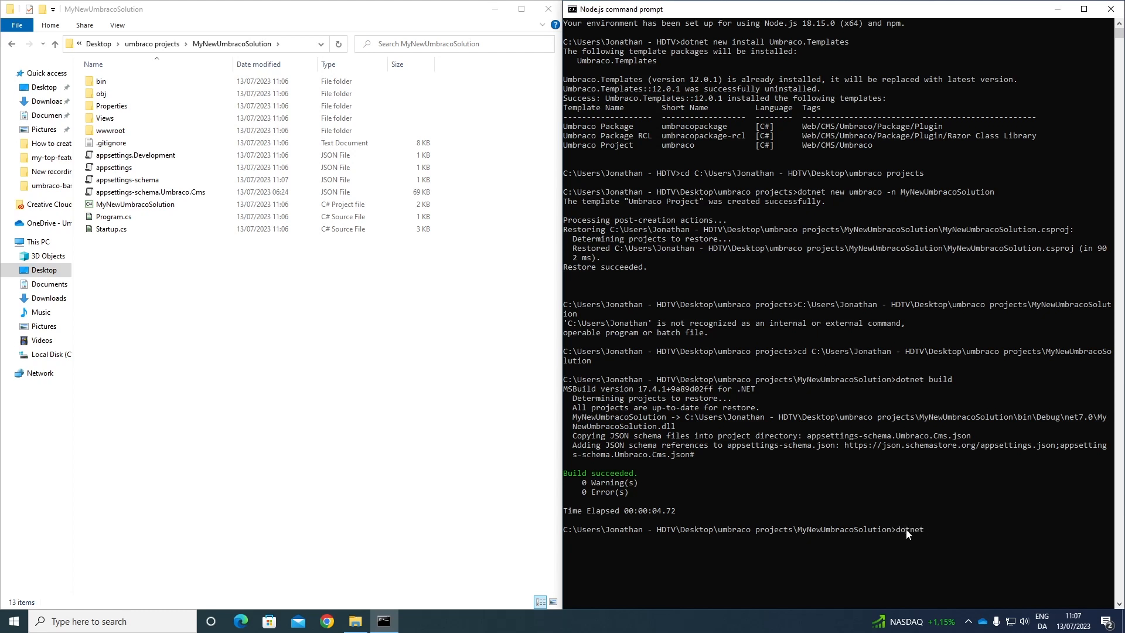
type("run")
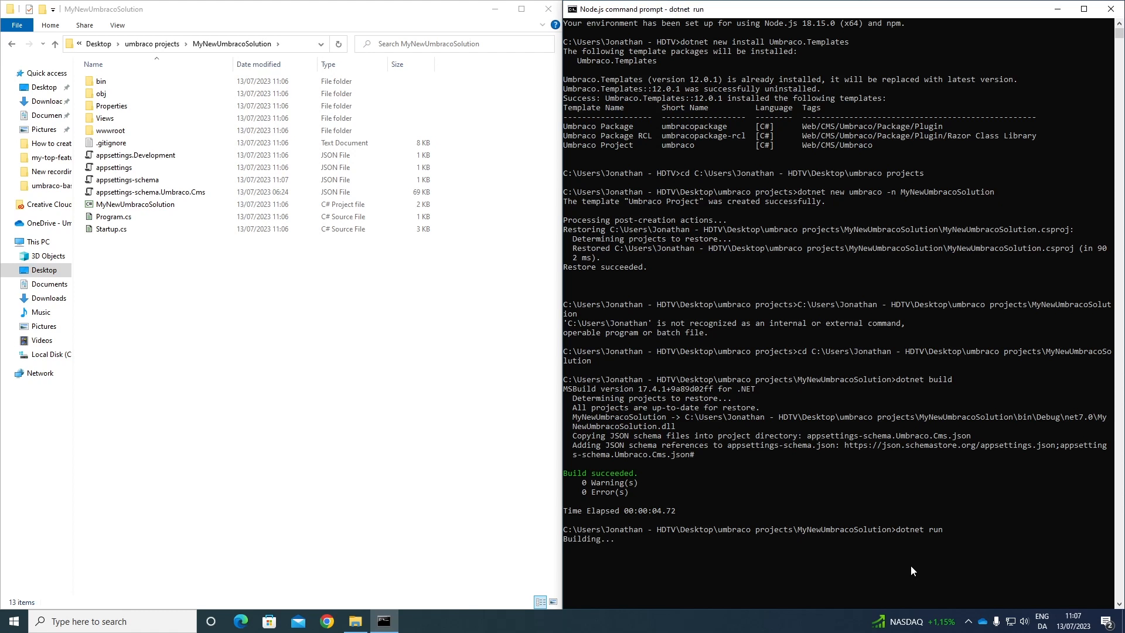
mouse_move(622, 550)
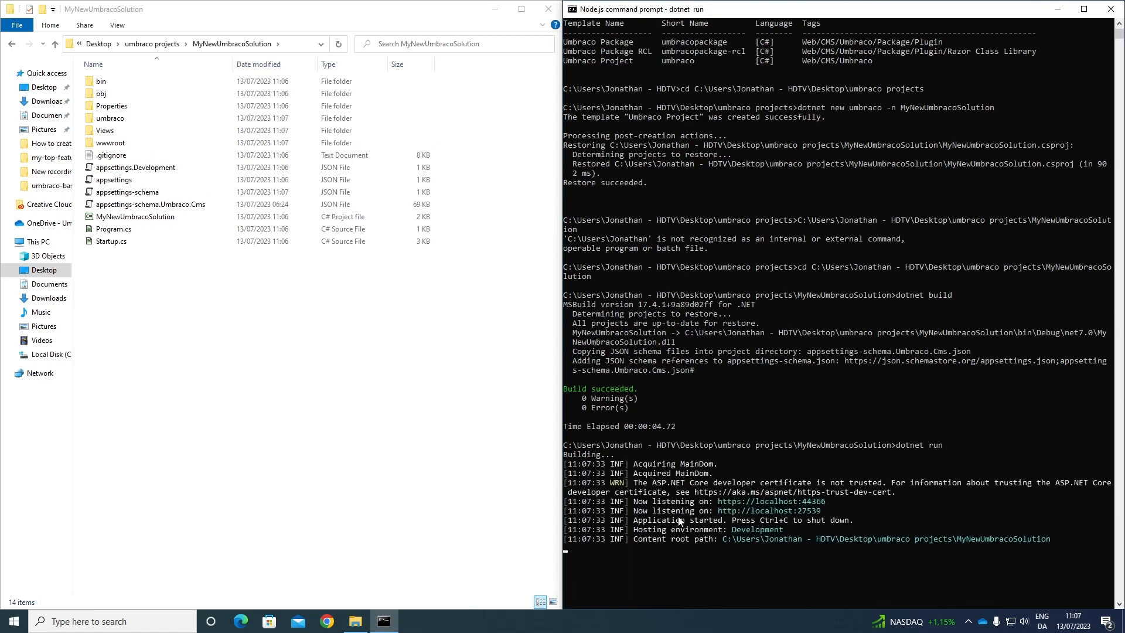
double_click(771, 511)
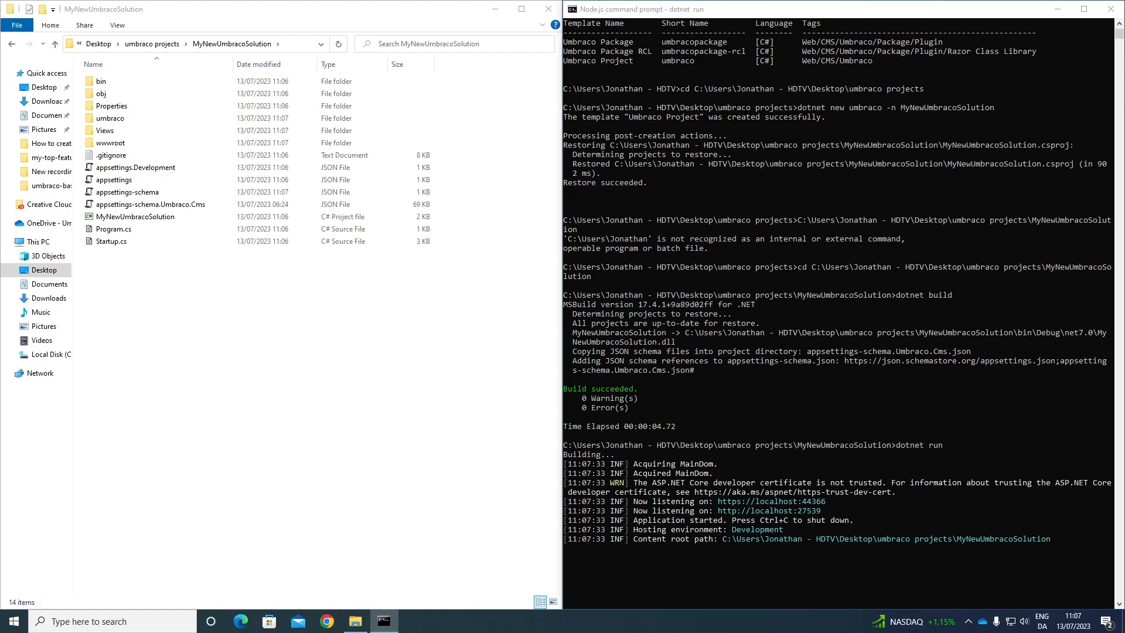
left_click(326, 621)
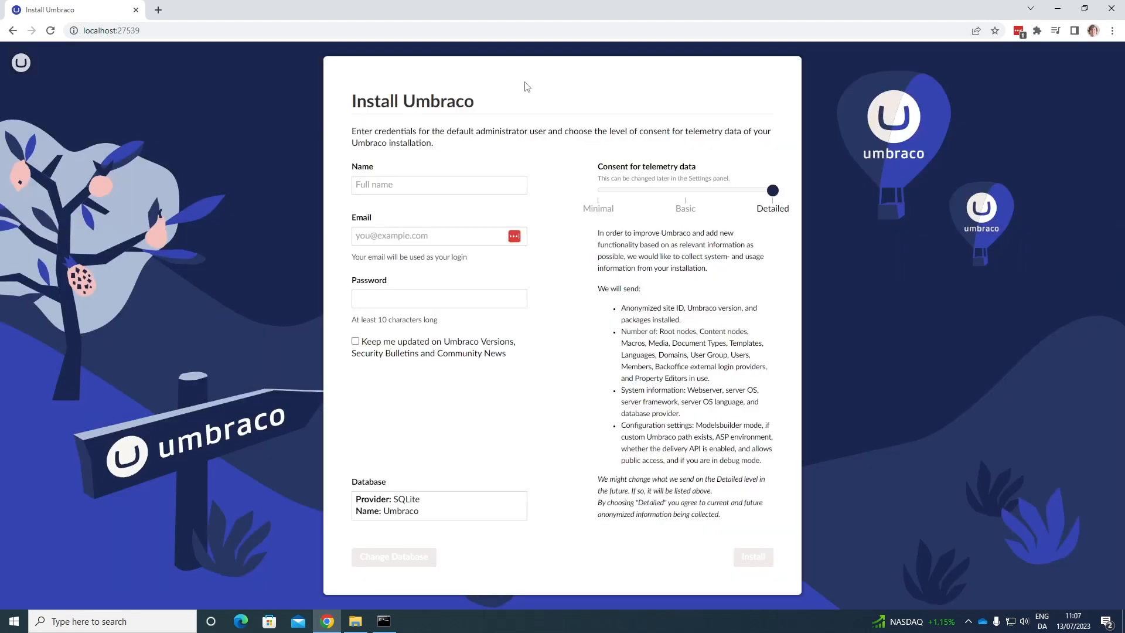
mouse_move(533, 88)
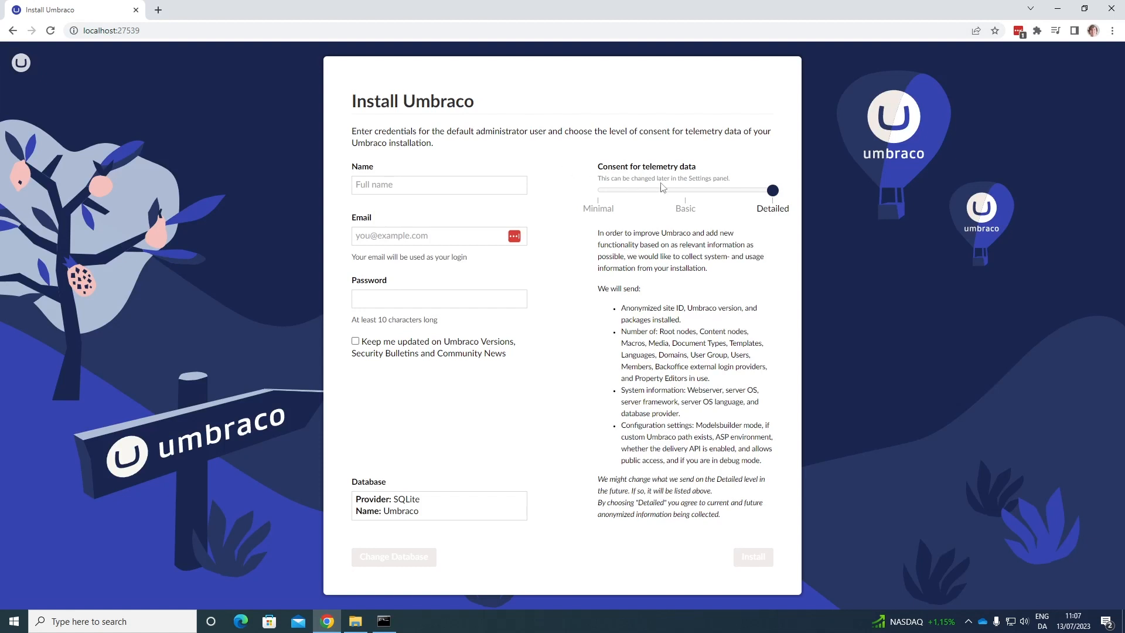
mouse_move(753, 207)
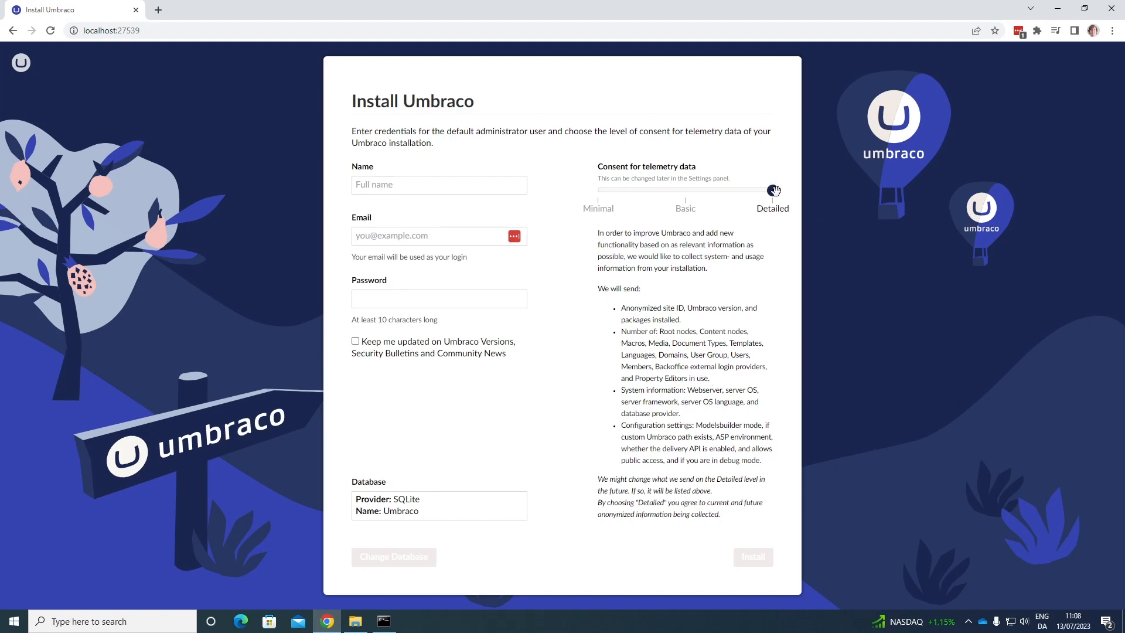
- Set telemetry consent to Minimal and enter administrator name 'jonathan', email and password
left_click_drag(774, 190, 598, 230)
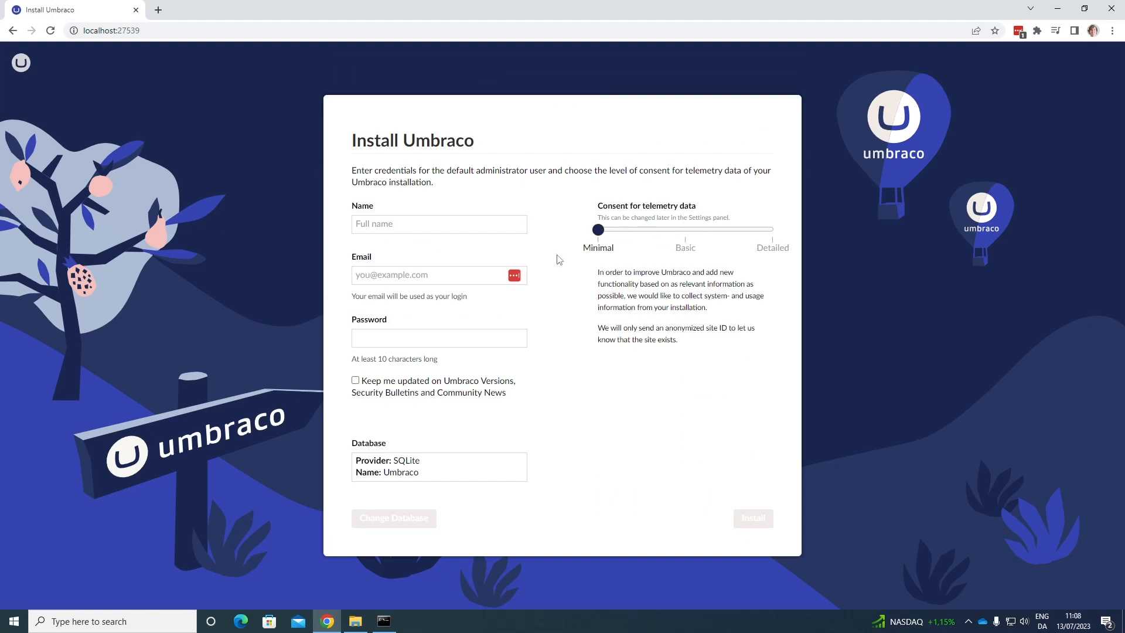
left_click(438, 223)
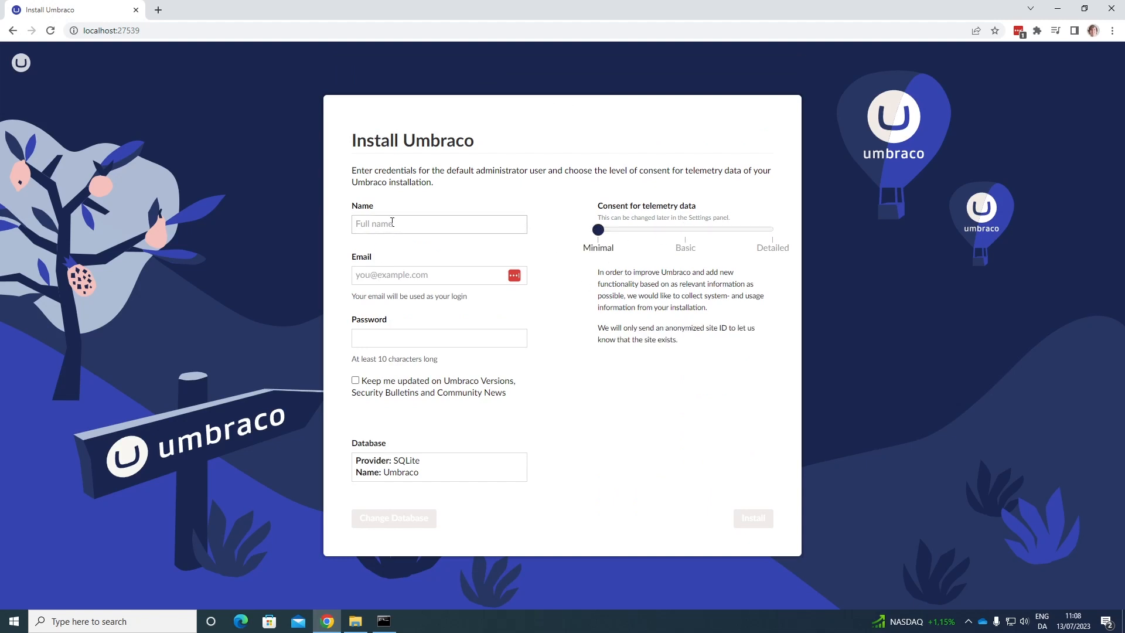
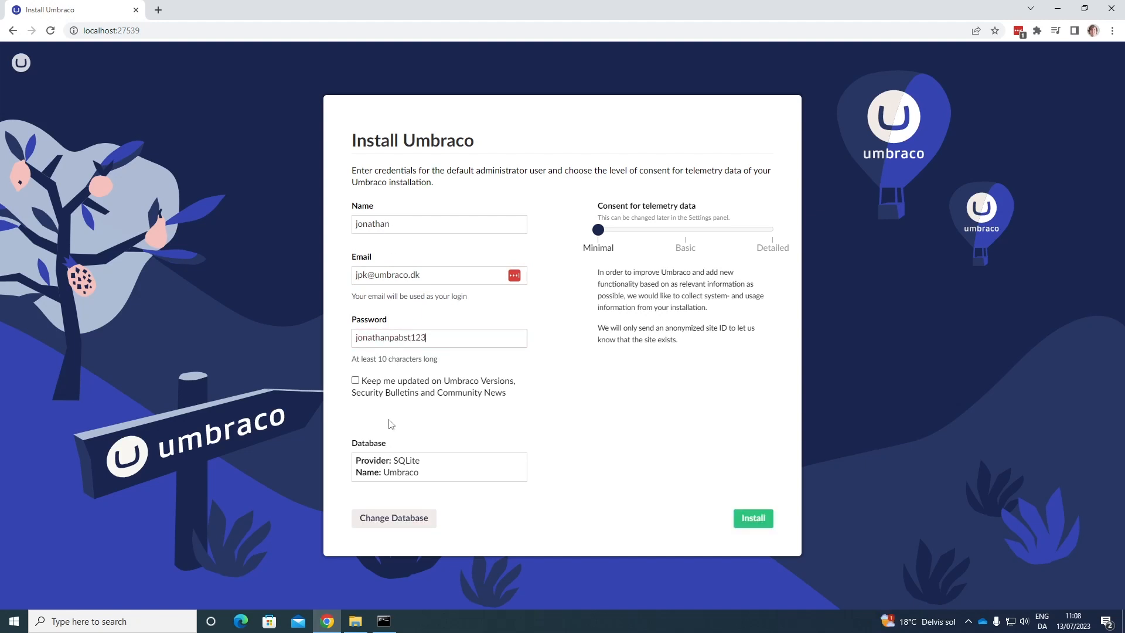
mouse_move(372, 525)
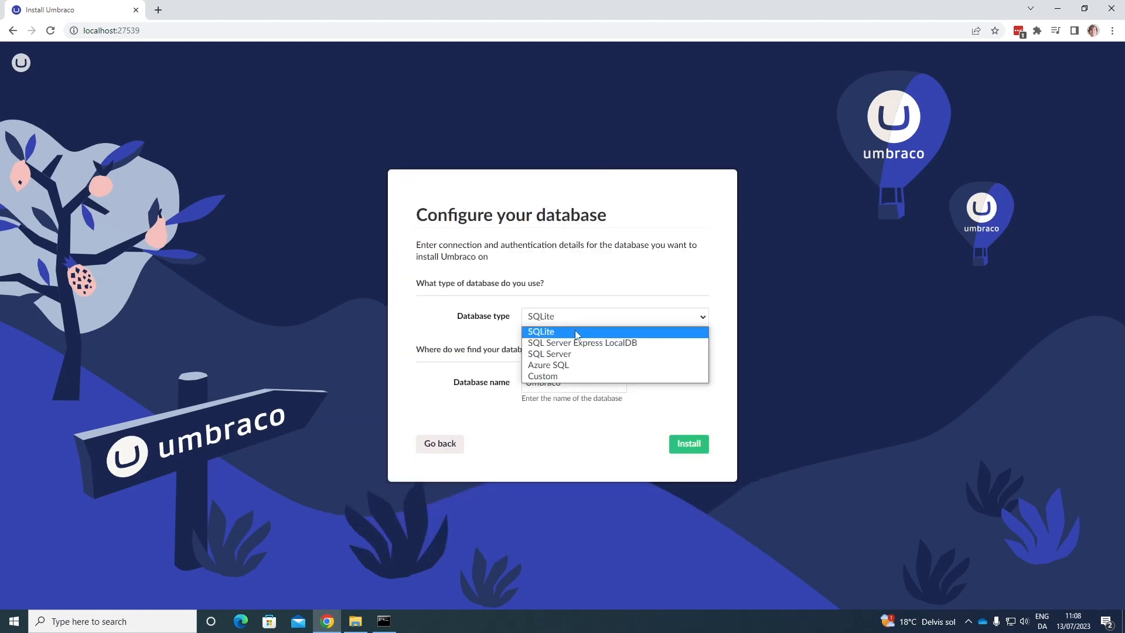
mouse_move(621, 332)
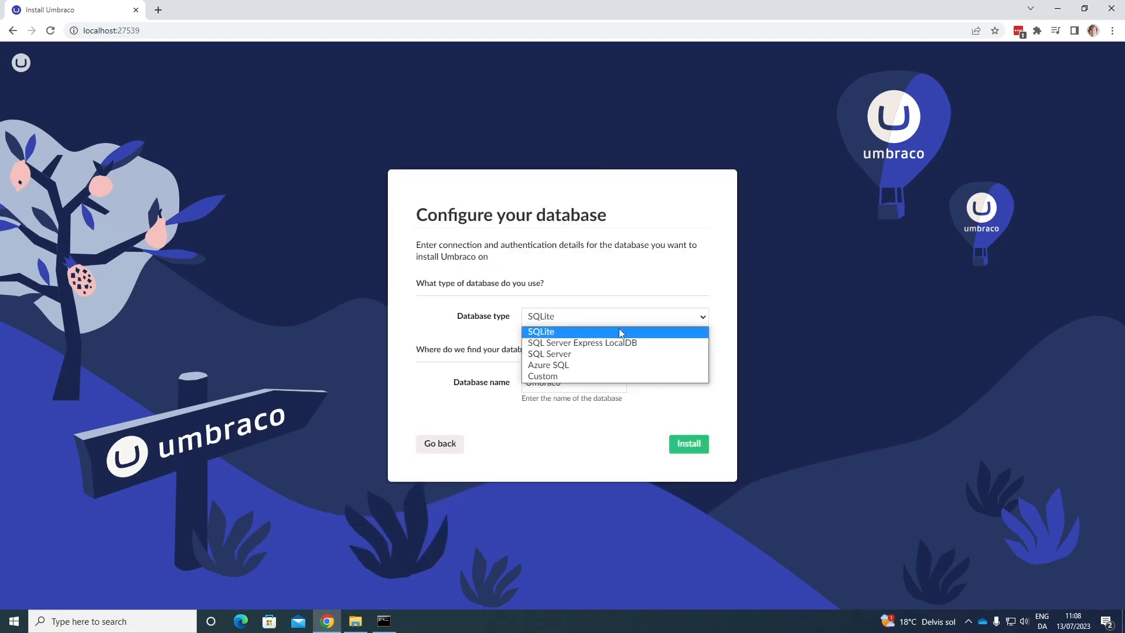
mouse_move(635, 345)
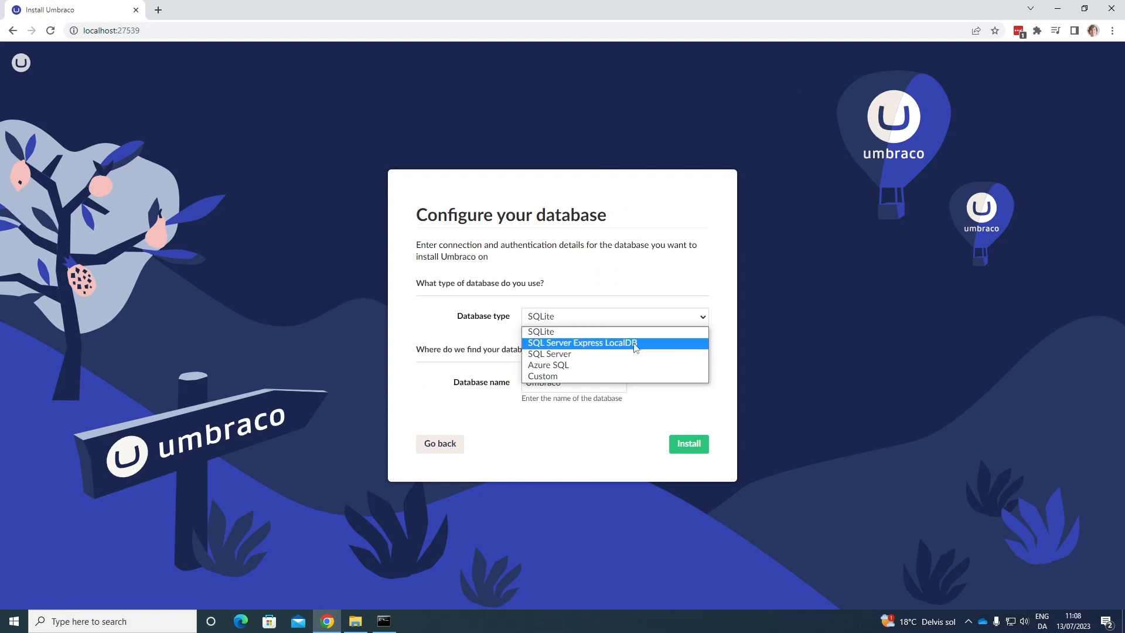
mouse_move(612, 357)
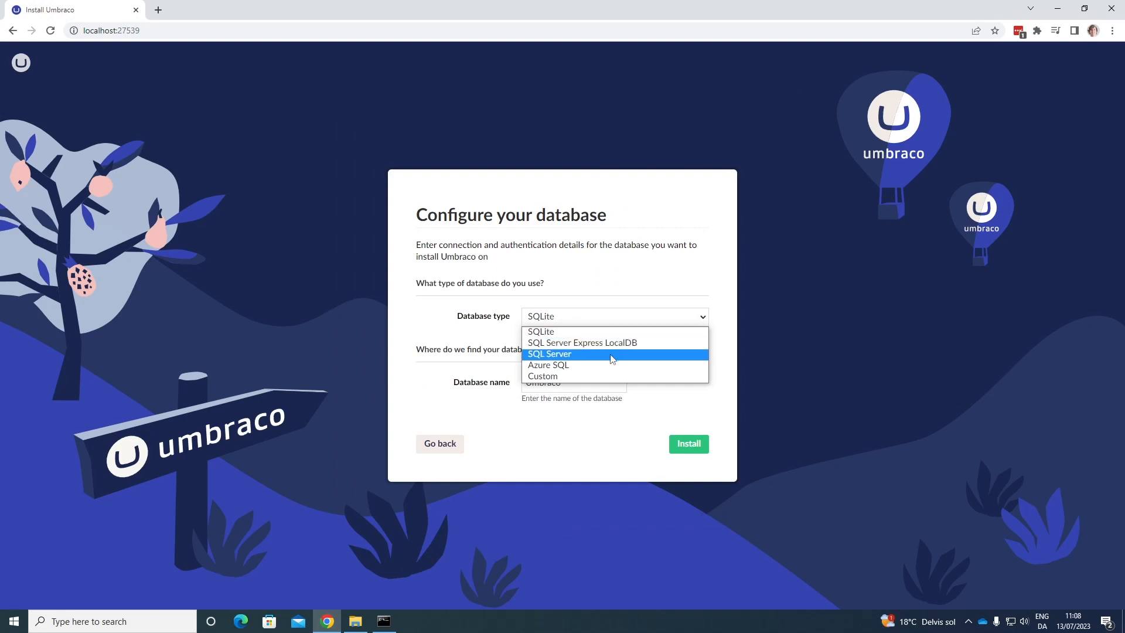
mouse_move(572, 383)
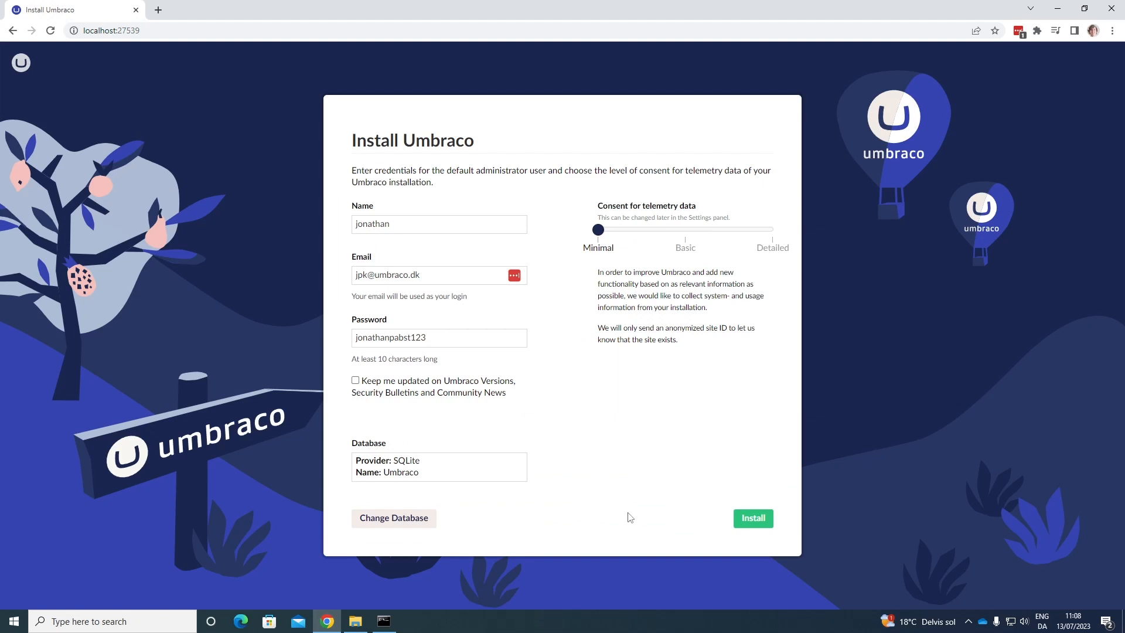
- Install Umbraco using the SQLite database and the entered administrator details
left_click(753, 518)
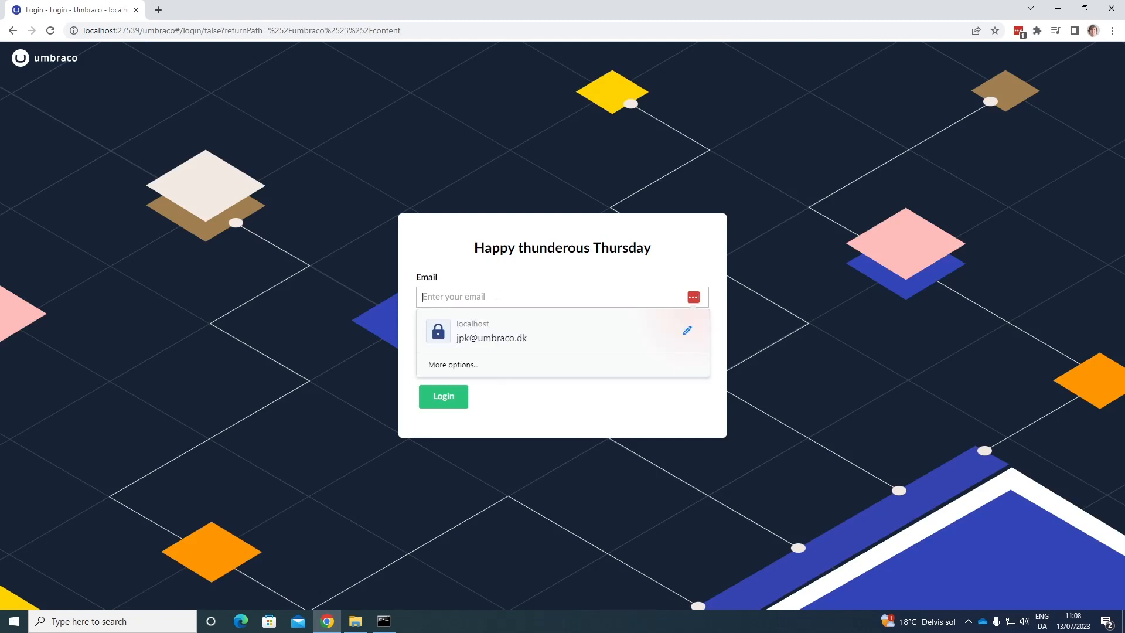
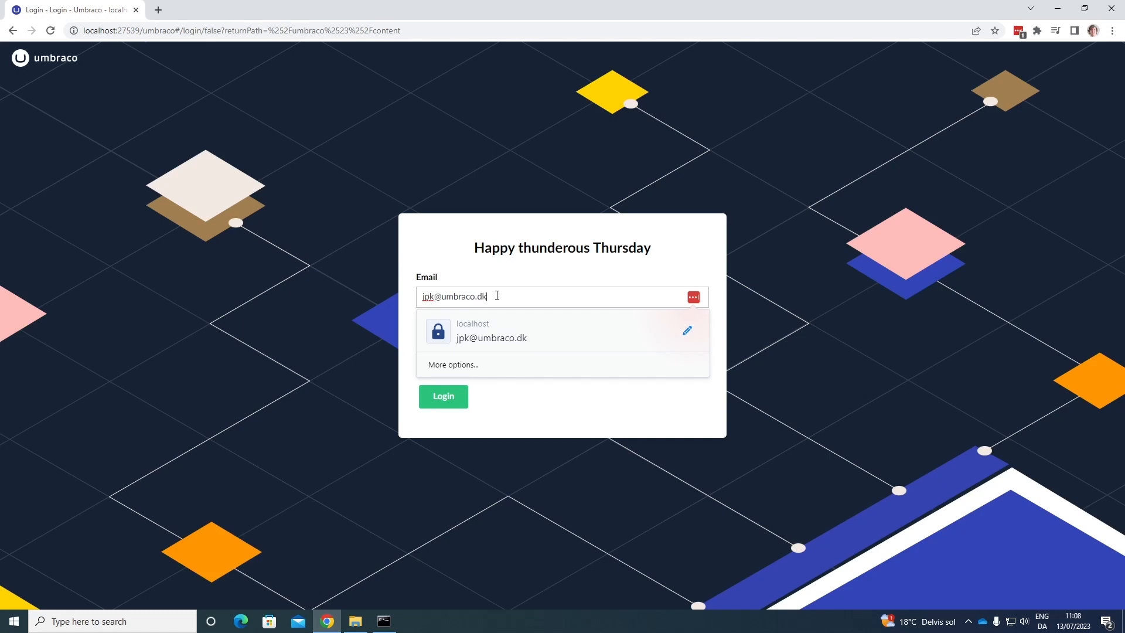
- Log into the backoffice with the administrator email and password, declining LastPass's password update
type("•")
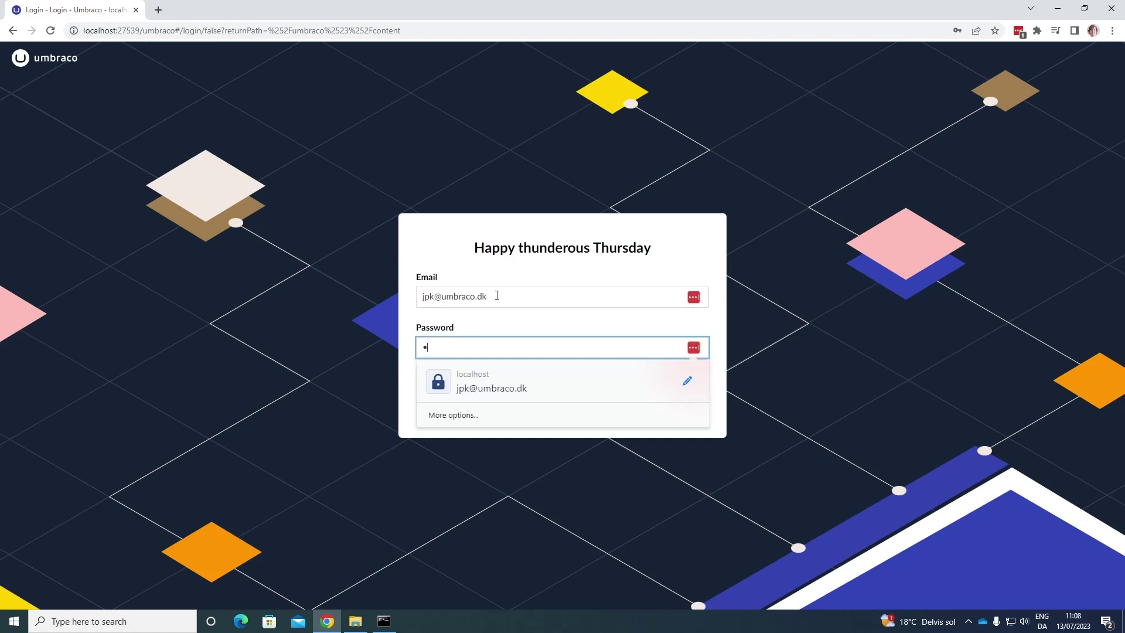
type("password")
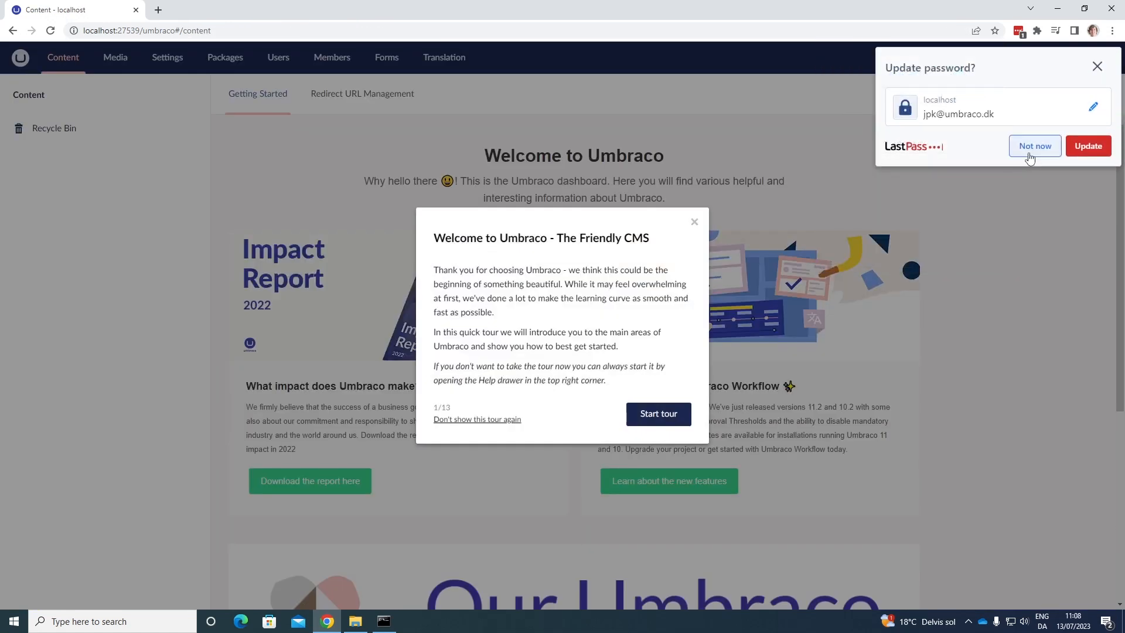
left_click(1034, 145)
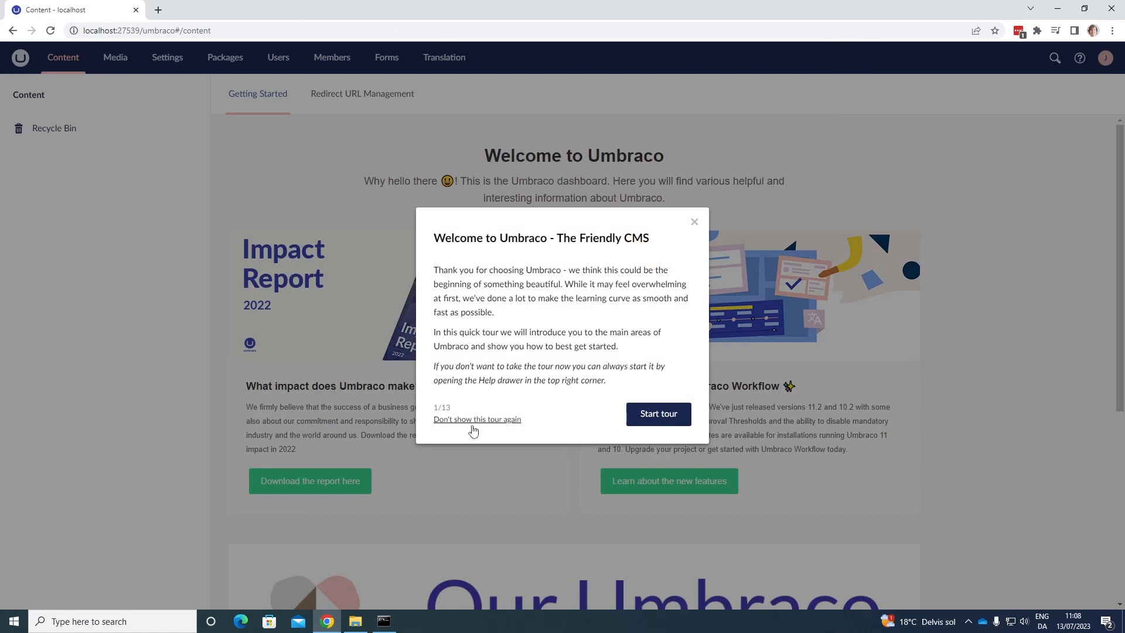